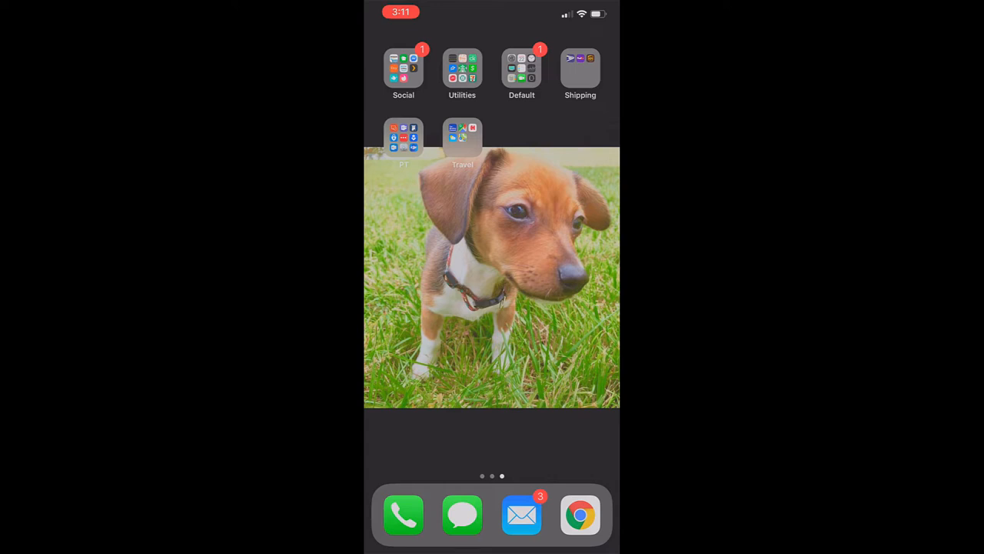
Reach the Add Account list of account types via Settings > Passwords & Accounts
left_click(521, 69)
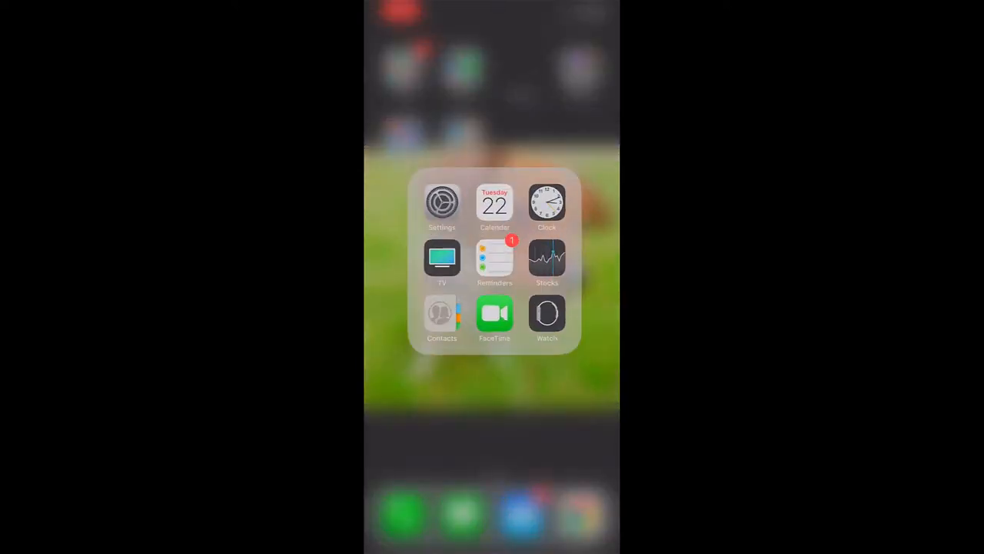
left_click(443, 203)
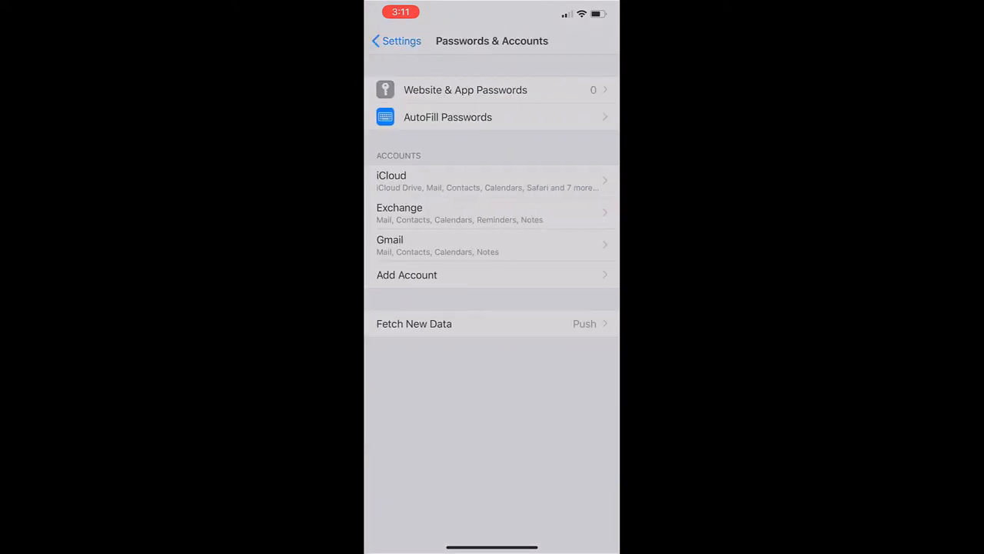
left_click(406, 274)
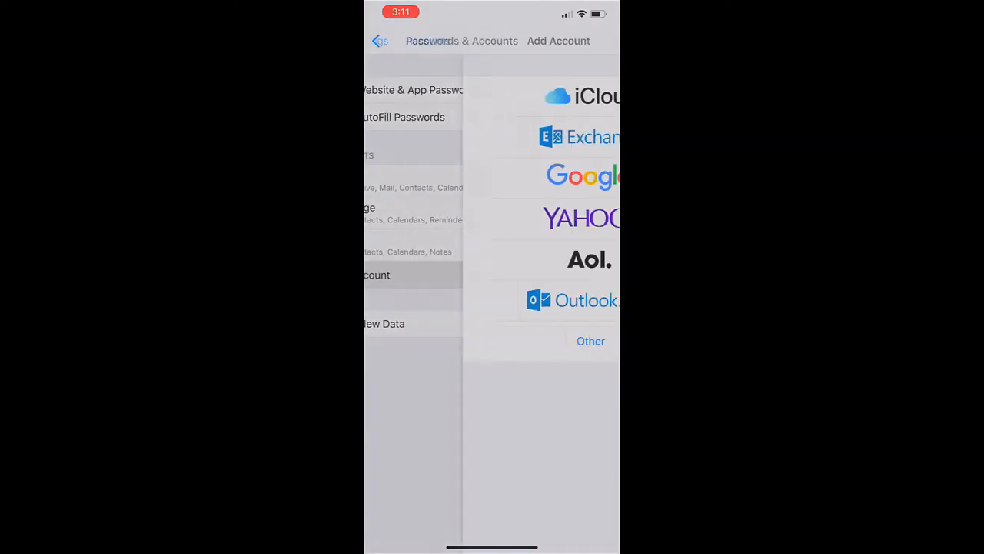
left_click(558, 40)
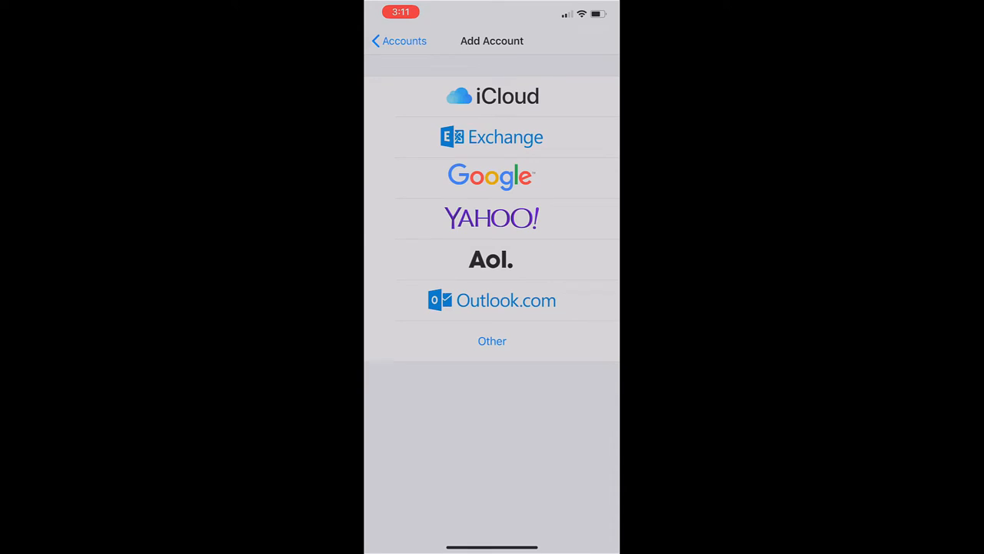
Start an Exchange account, enter its email address and the description 'Exchange', then continue to sign-in
left_click(493, 136)
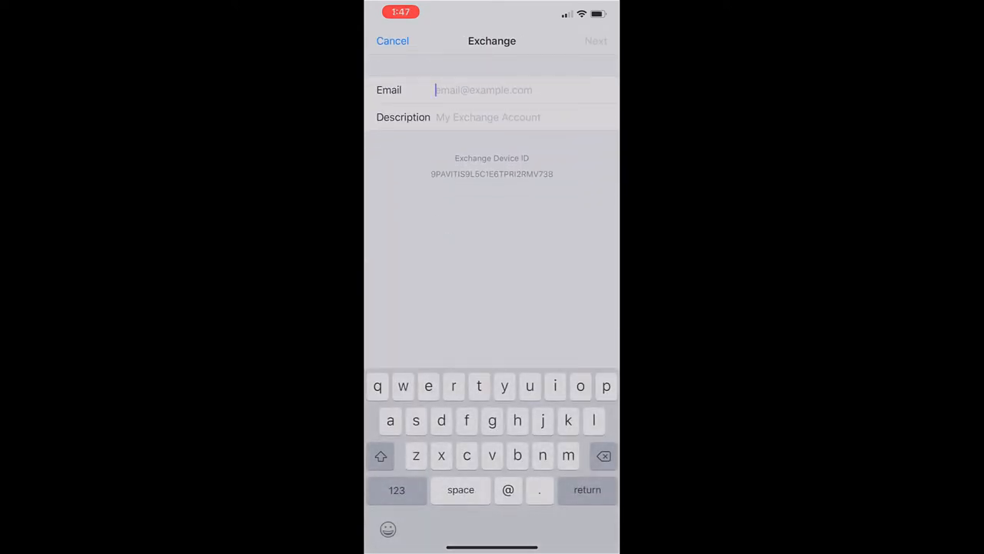
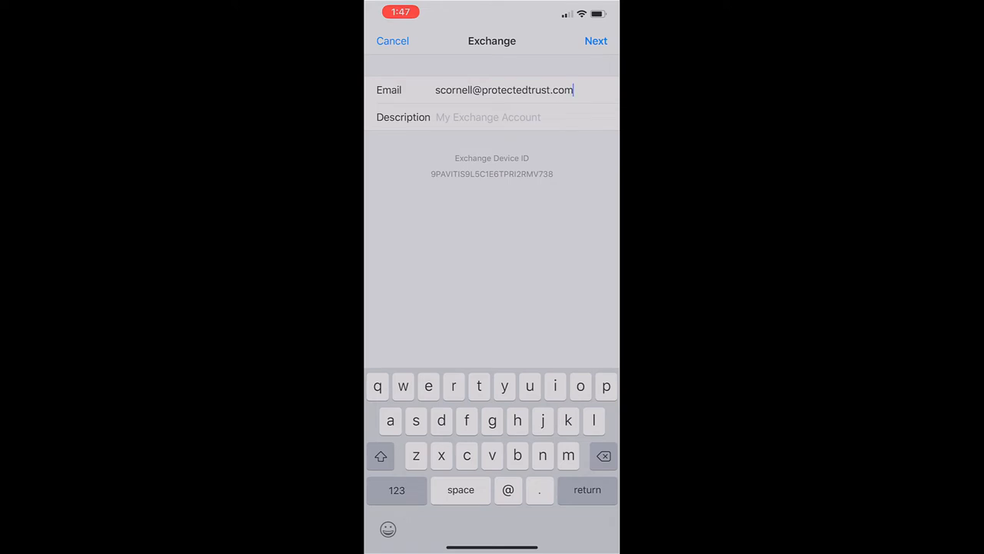
type("Exchange")
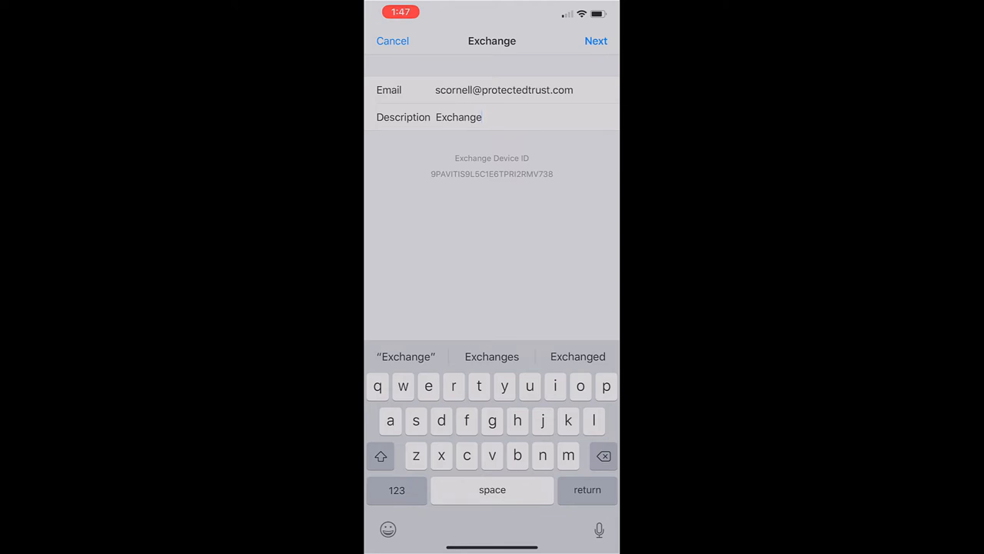
left_click(596, 40)
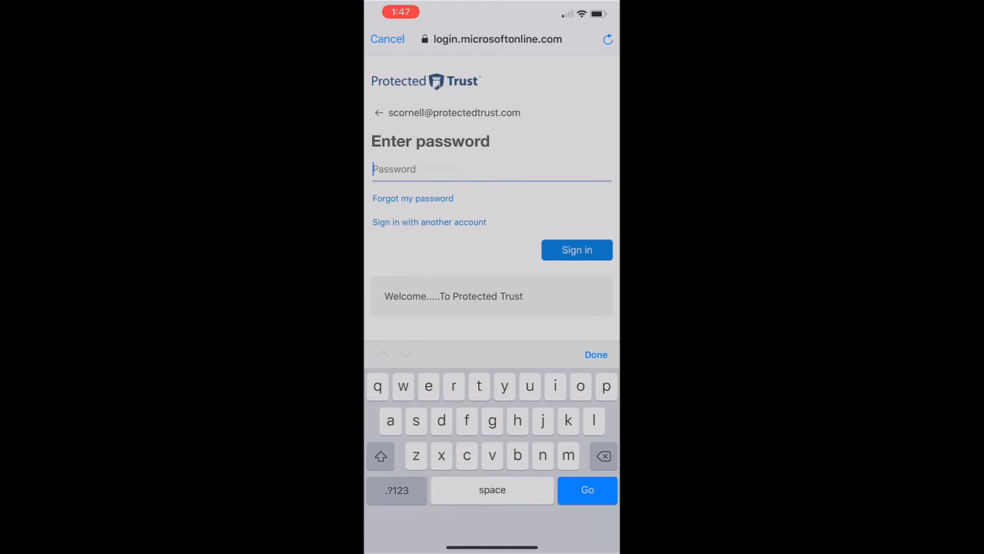
Sign in on the Microsoft page with the password to verify the Exchange account
left_click(576, 250)
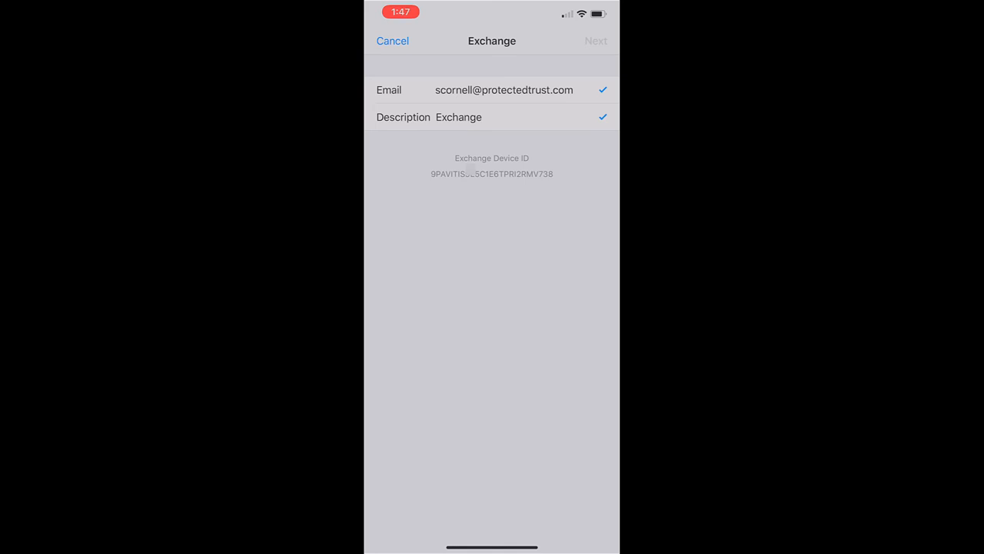
Save the Exchange account with Mail, Contacts, Calendars, Reminders and Notes all syncing
left_click(597, 40)
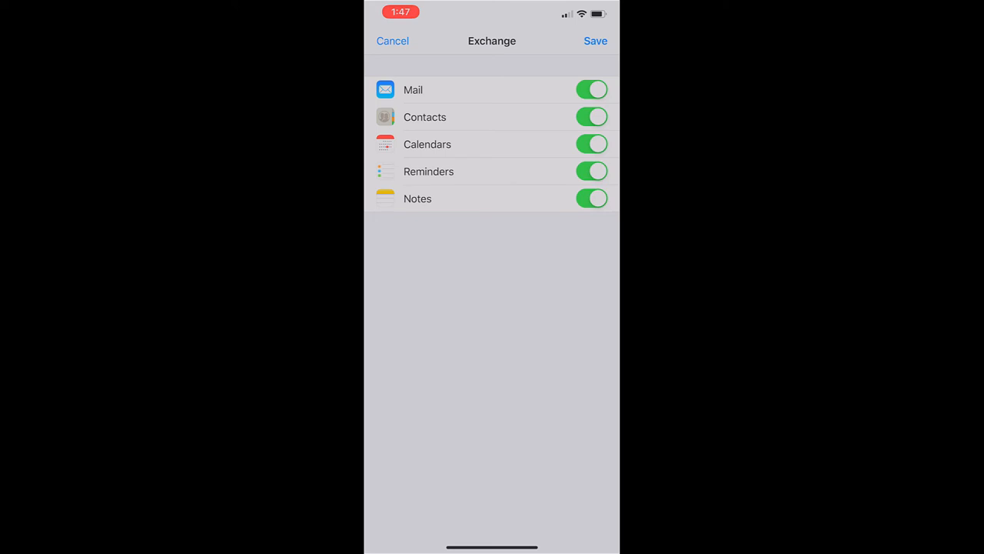
left_click(595, 40)
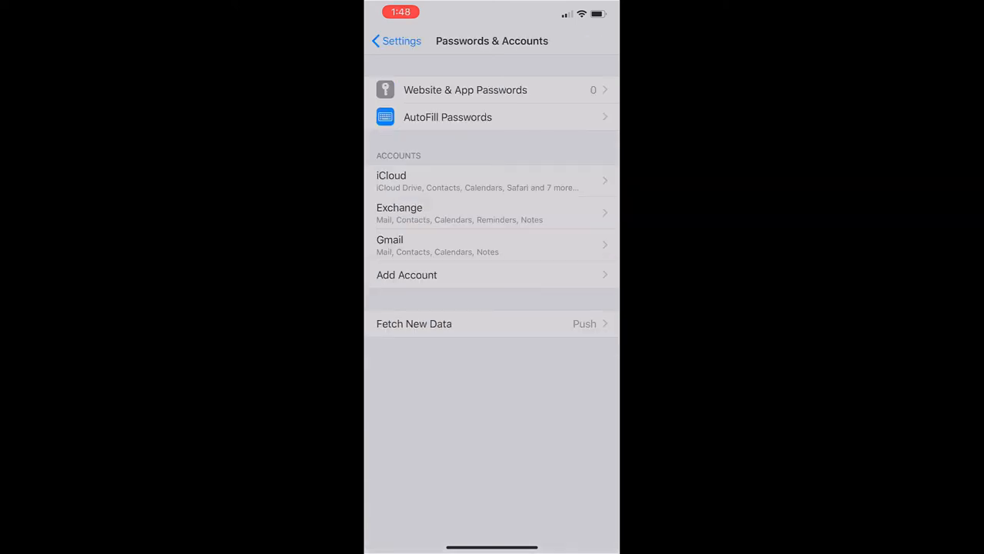